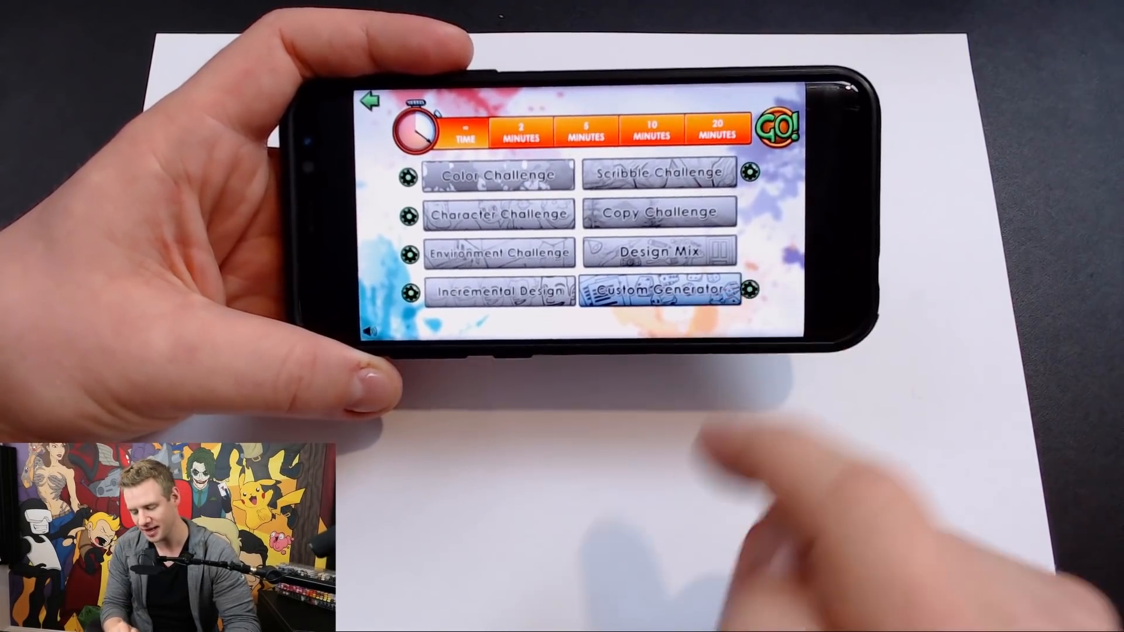
- Choose Color Challenge as the challenge type on the main menu
{"action": "left_click", "coordinate": [659, 289]}
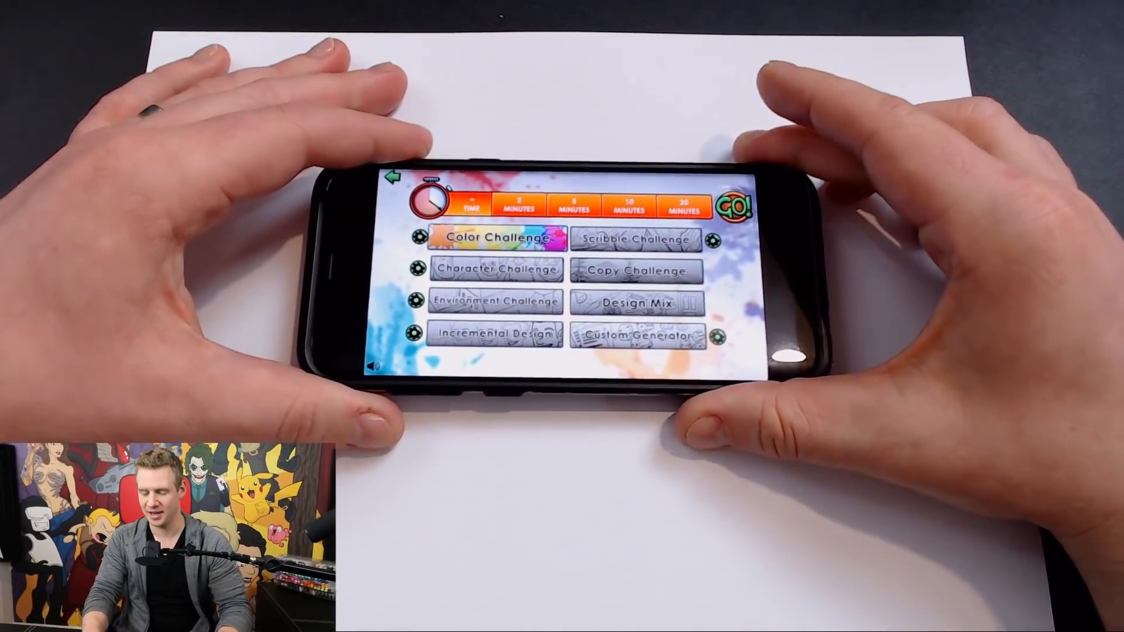
{"action": "left_click", "coordinate": [493, 238]}
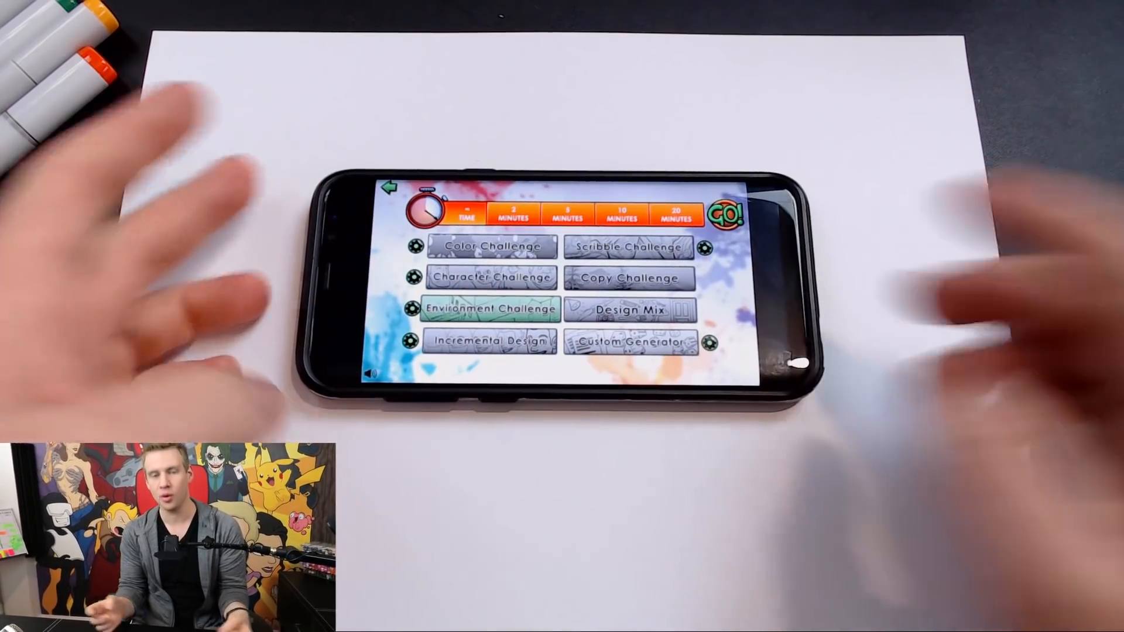
- Bring up the Character Challenge game settings offering Design and Scenario prompts
{"action": "left_click", "coordinate": [560, 222]}
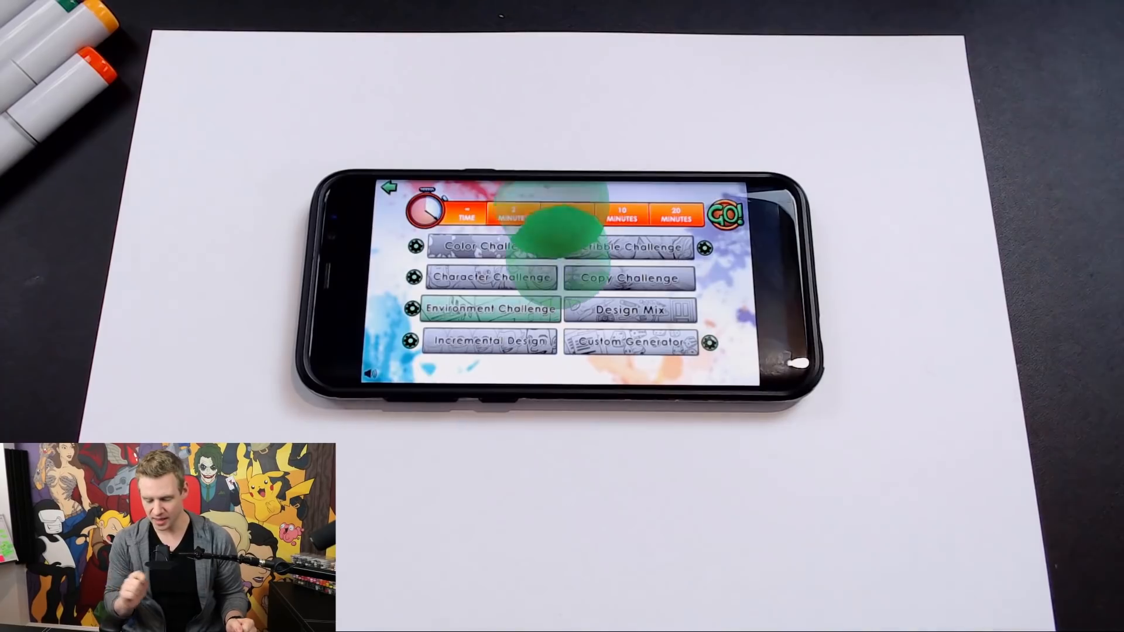
{"action": "left_click", "coordinate": [490, 309]}
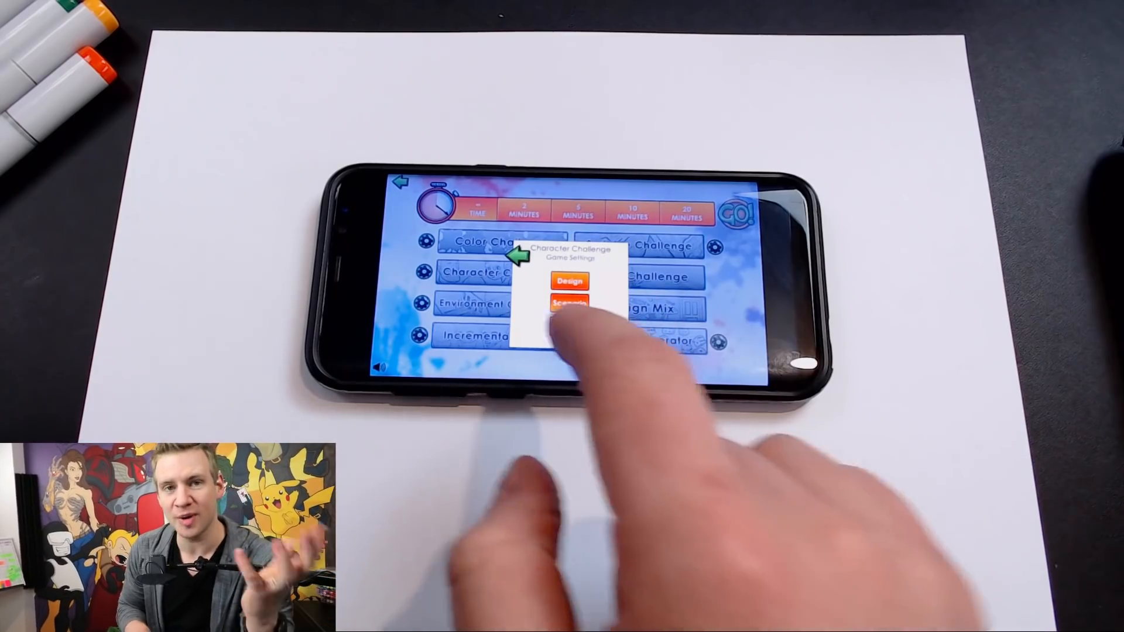
- Pick a Design character prompt, then bring up the Scribble Challenge options (1, 2 or 3 scribbles)
{"action": "left_click", "coordinate": [569, 303]}
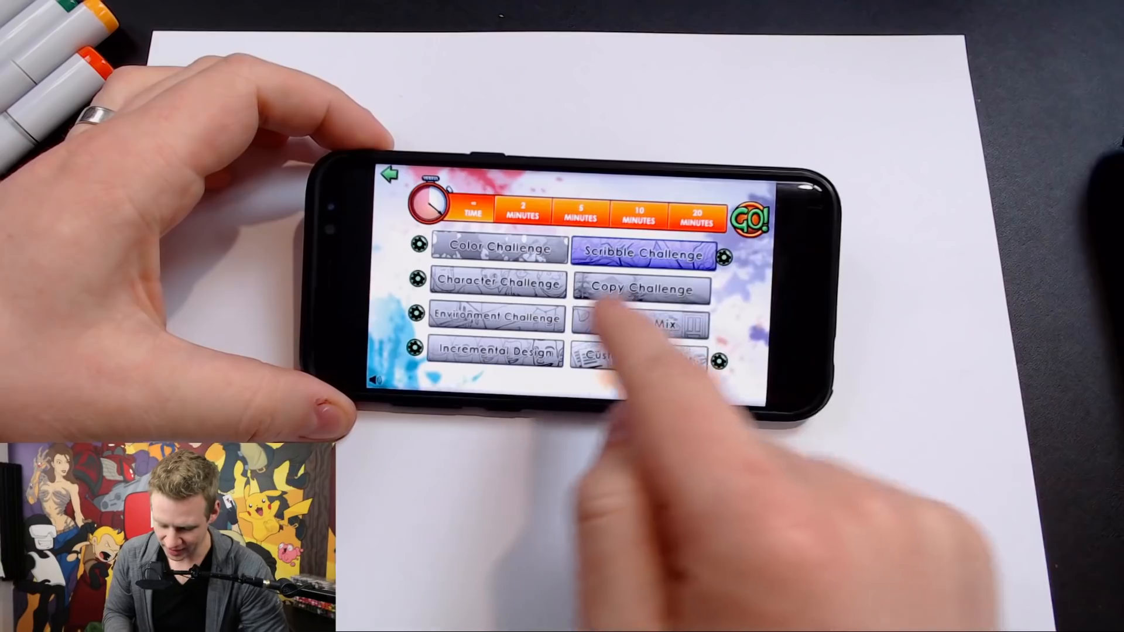
{"action": "left_click", "coordinate": [644, 253]}
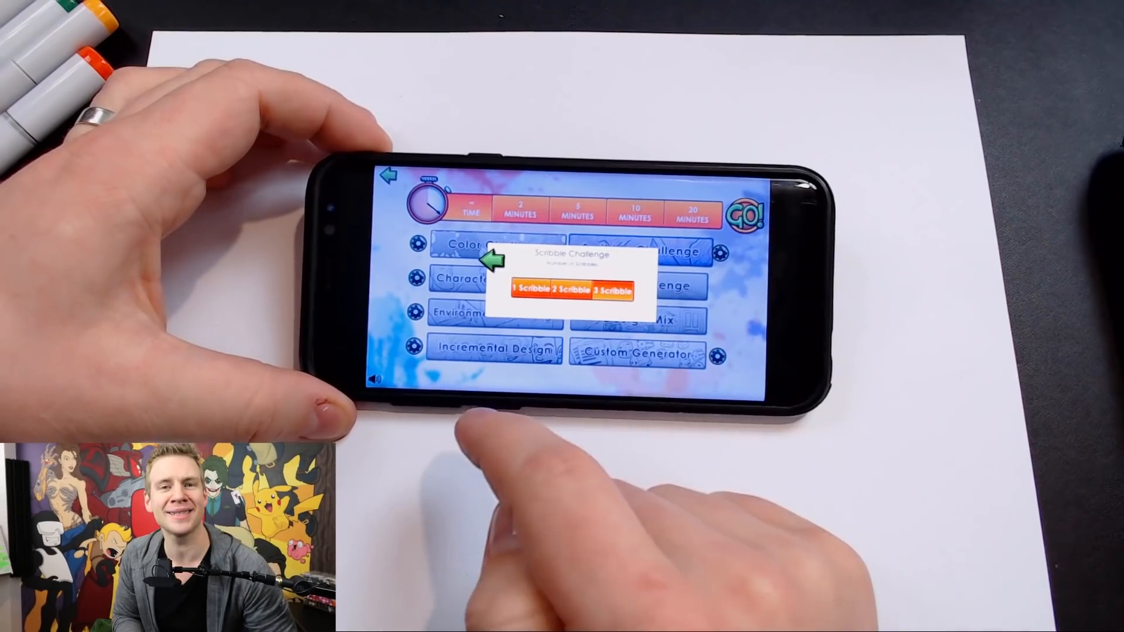